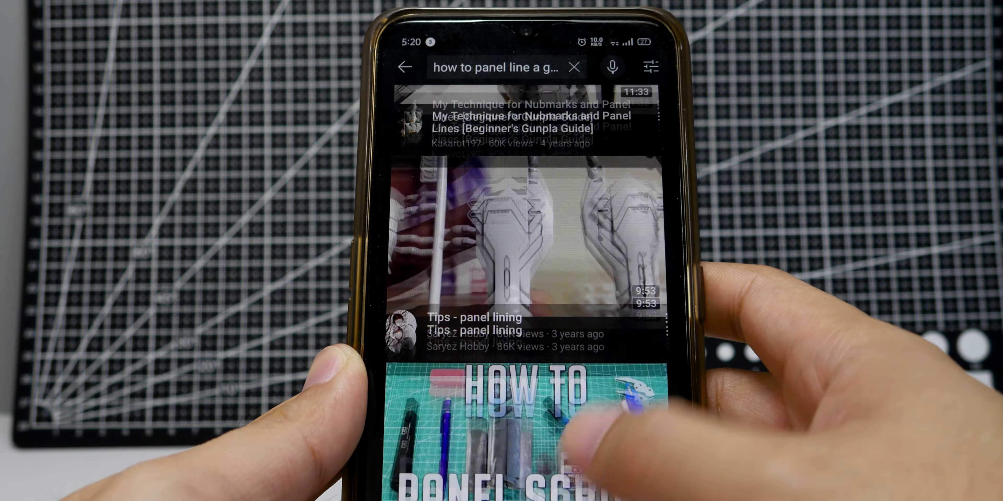
{"action": "scroll", "scroll_direction": "down", "scroll_amount": 3}
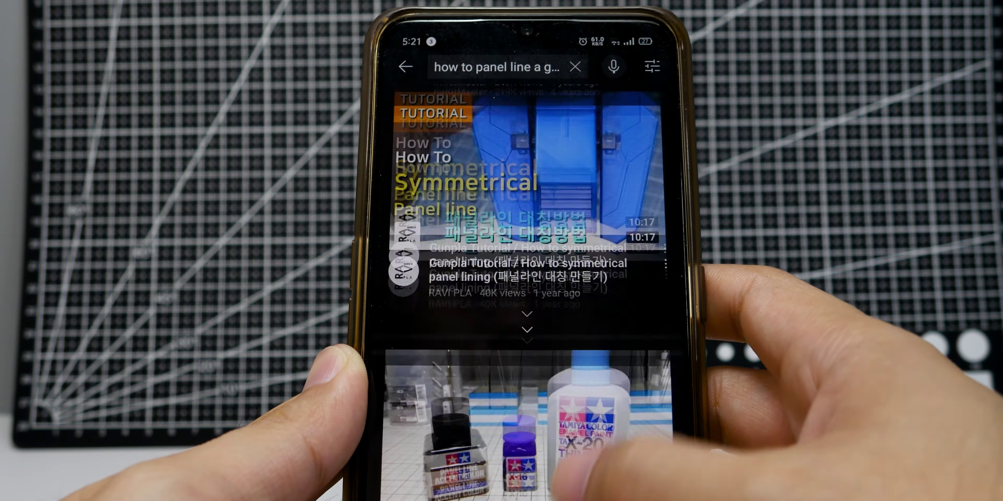
{"action": "scroll", "scroll_direction": "down", "scroll_amount": 3}
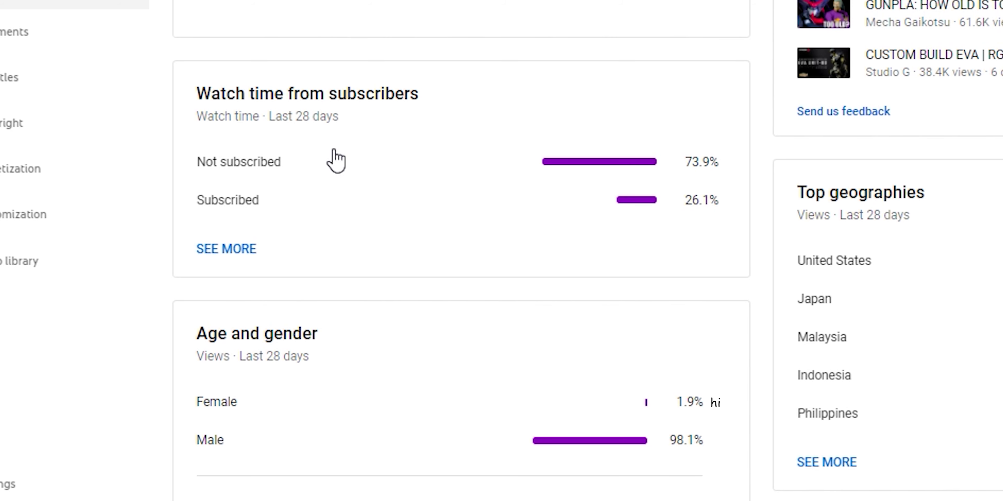
{"action": "mouse_move", "coordinate": [467, 193]}
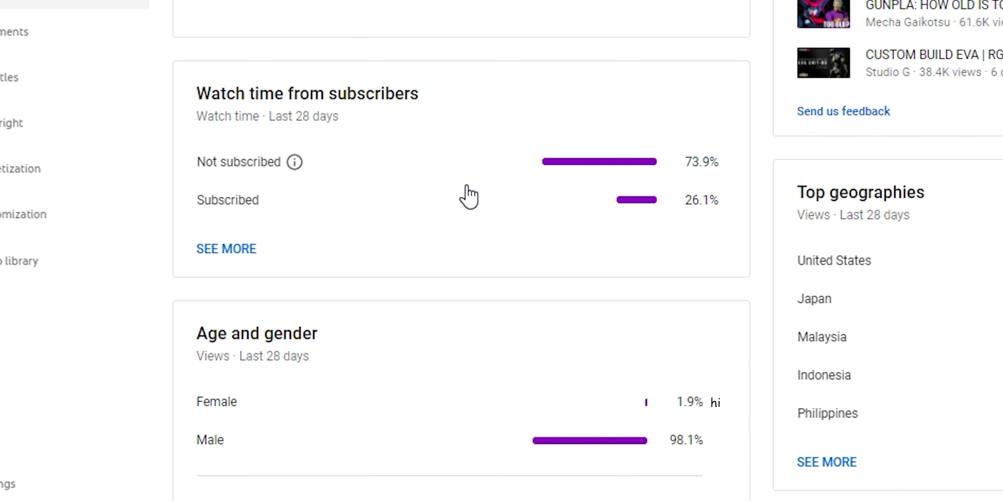